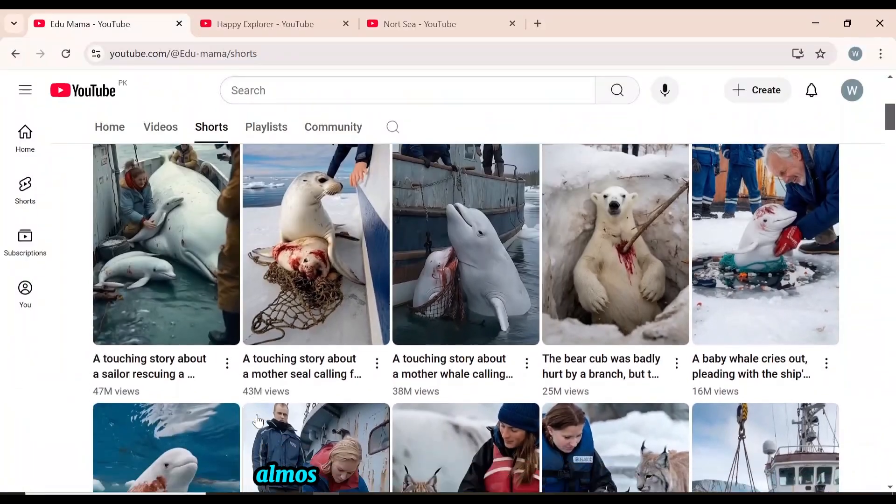
Scroll the Edu Mama Shorts grid and open the baby whale rescue short.
scroll(down, 3)
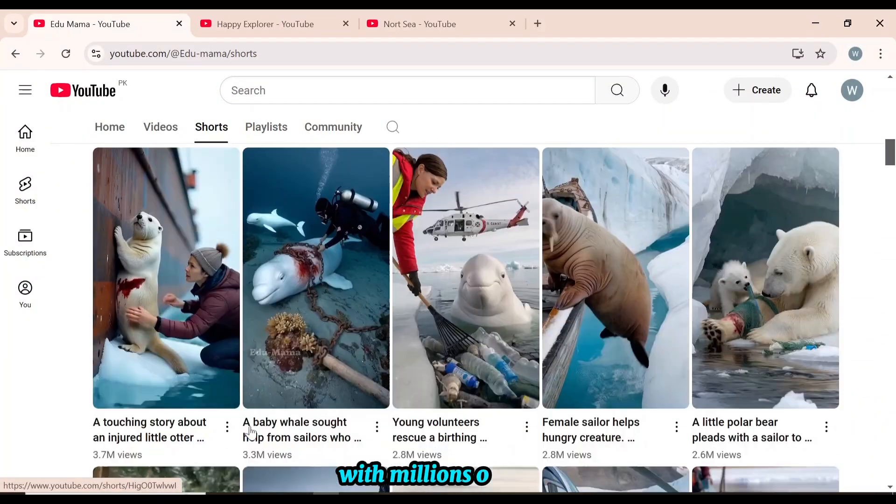
click(264, 24)
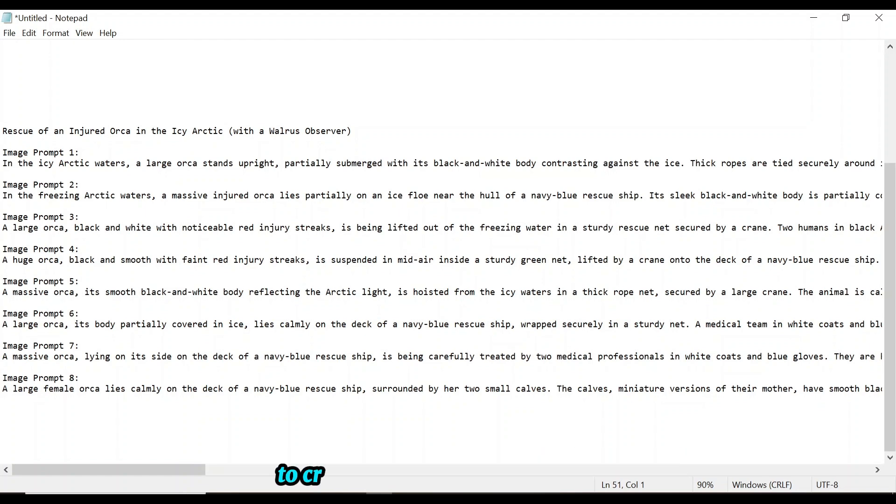
Select all of the orca rescue story and its eight image prompts in Notepad.
key(ctrl+a)
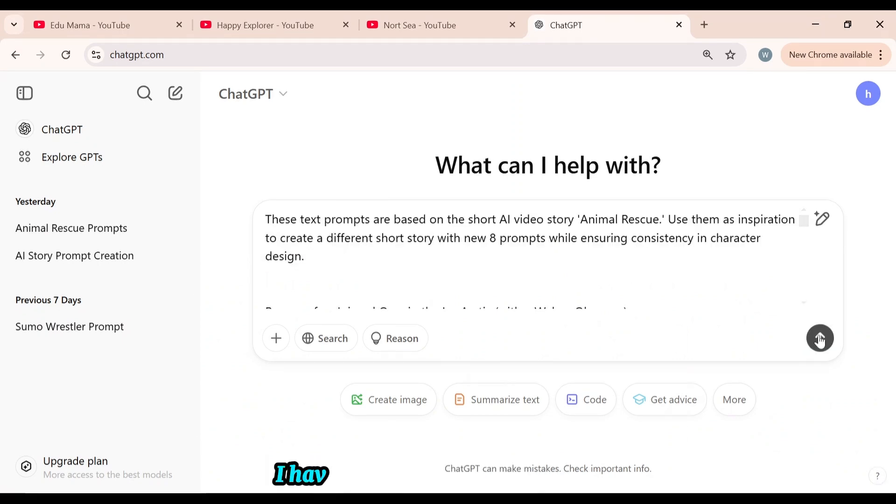
Send the new-story request and read through ChatGPT's Arctic fox rescue prompts.
click(819, 338)
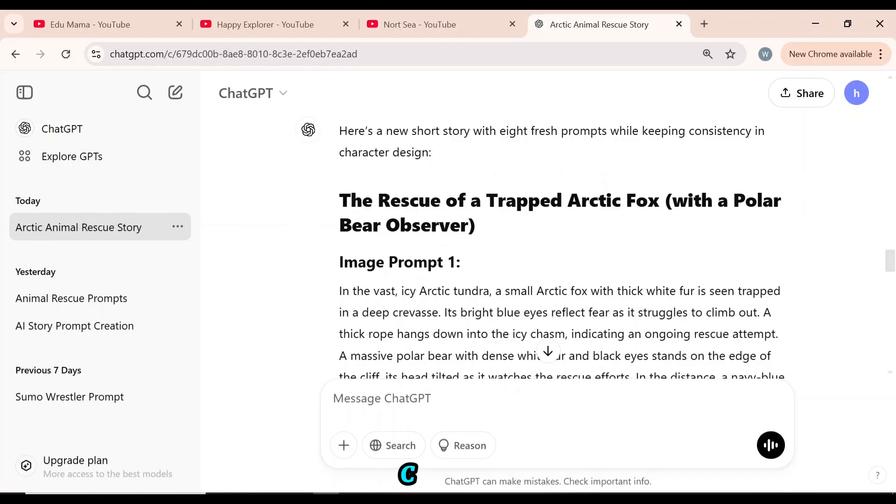
scroll(down, 3)
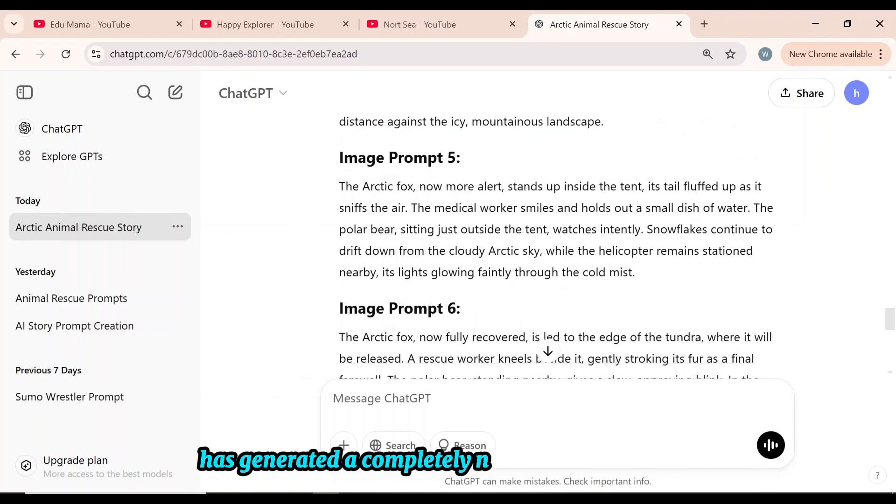
scroll(down, 3)
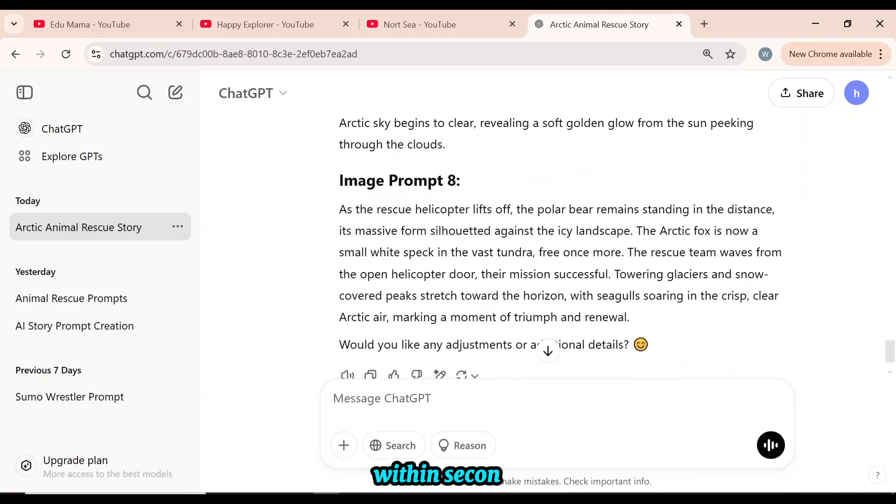
scroll(down, 3)
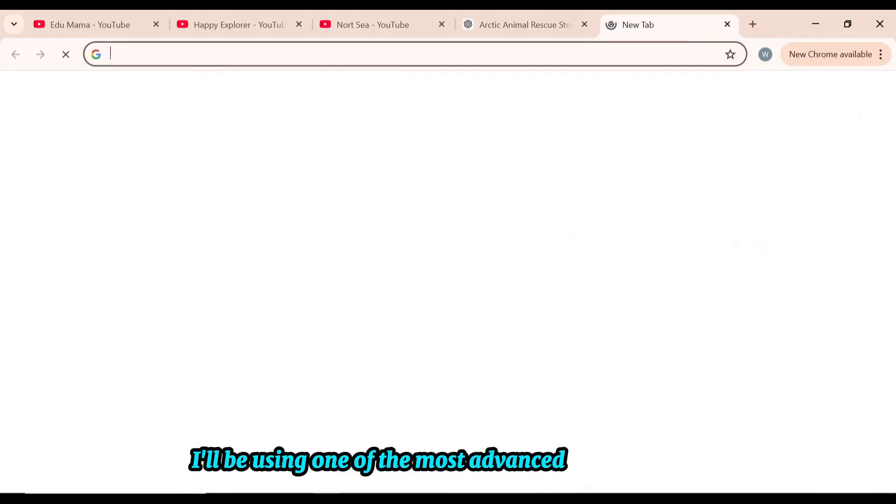
Search Google for 'piclumen ai'.
text(piclumen ai)
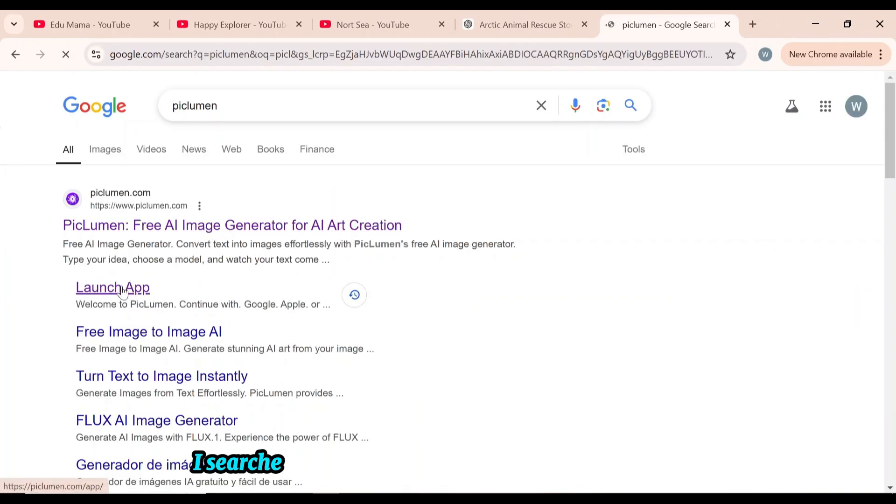
Launch the PicLumen app, browse the Community feed, and go to Create.
click(113, 287)
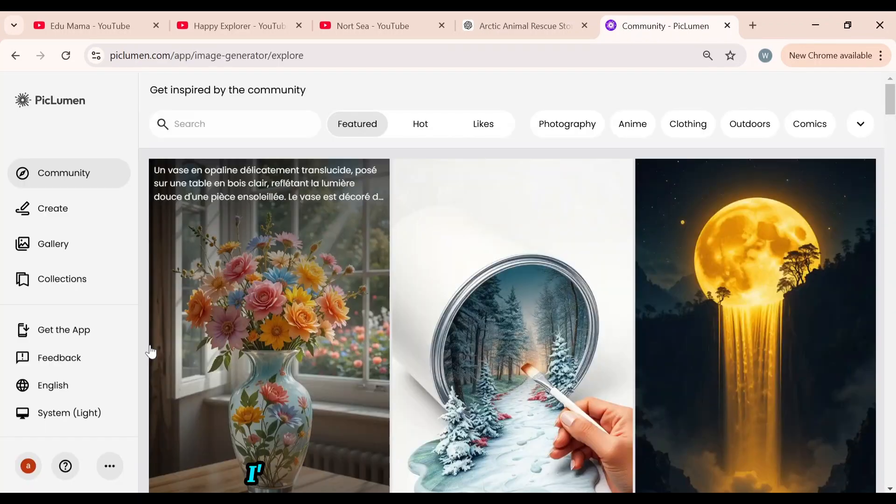
scroll(down, 3)
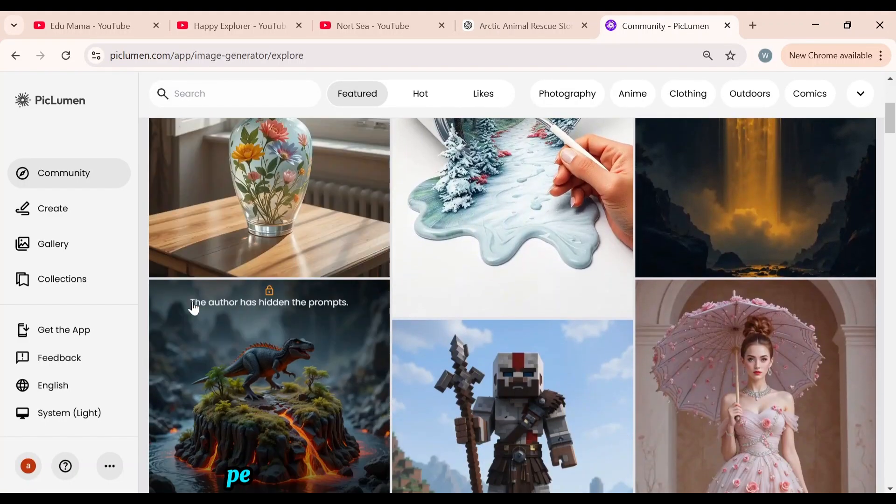
scroll(down, 3)
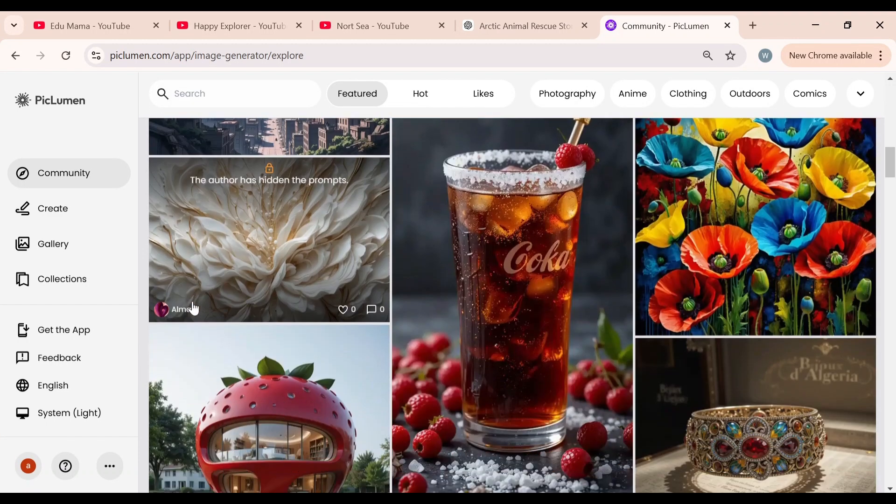
scroll(down, 3)
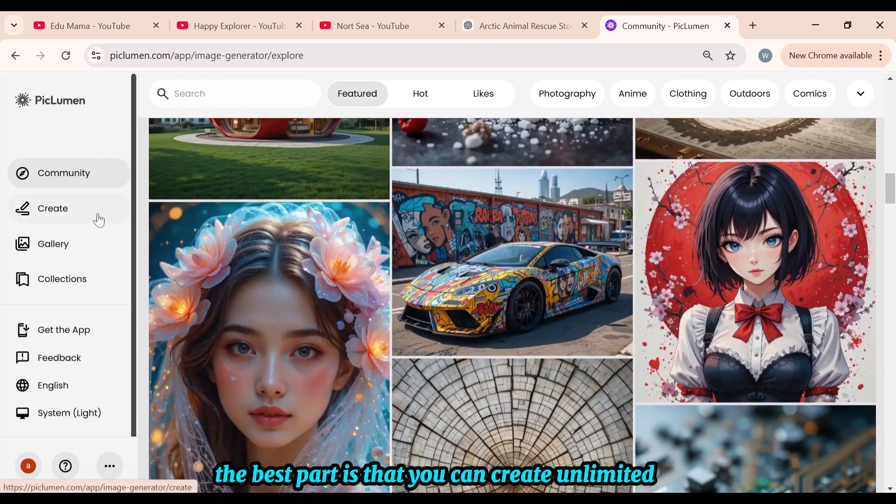
click(53, 208)
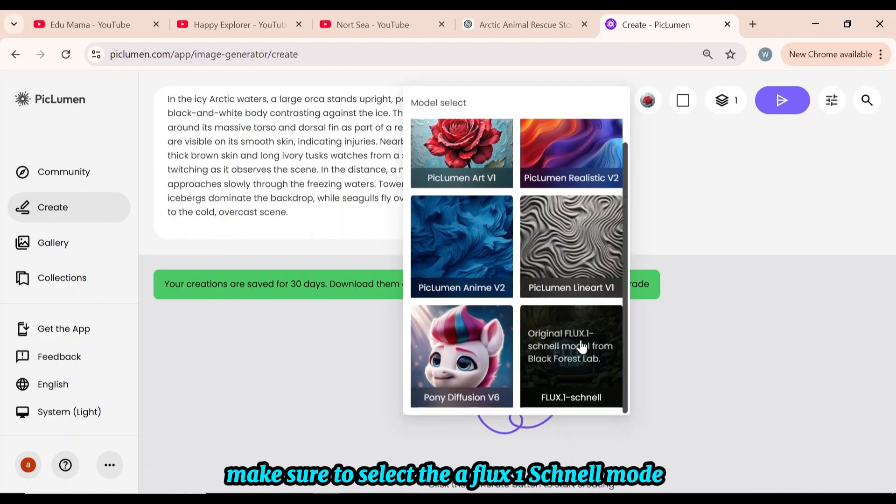
Generate 9:16 FLUX.1-schnell orca images from prompt 1, then generate from prompt 2.
click(570, 356)
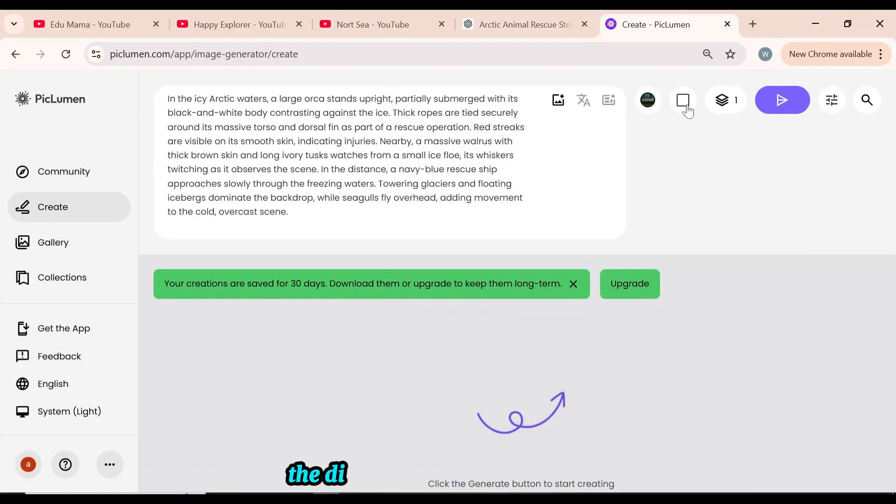
click(683, 100)
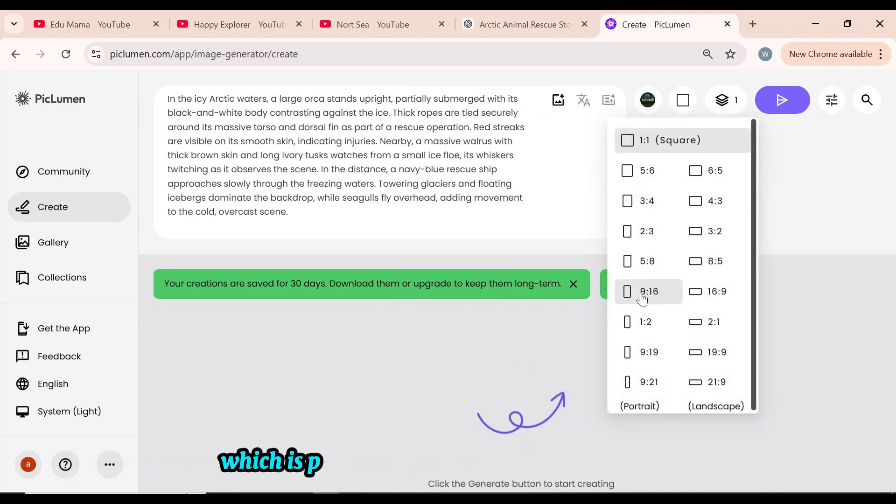
click(649, 291)
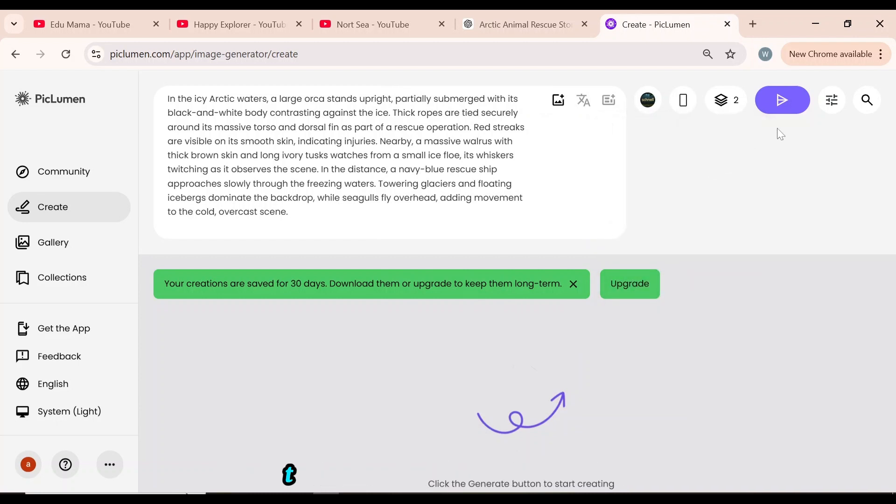
click(781, 100)
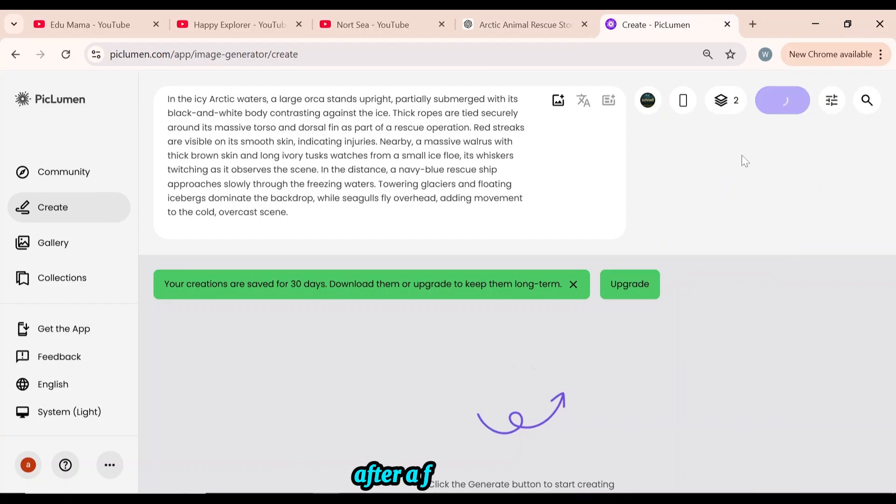
click(782, 100)
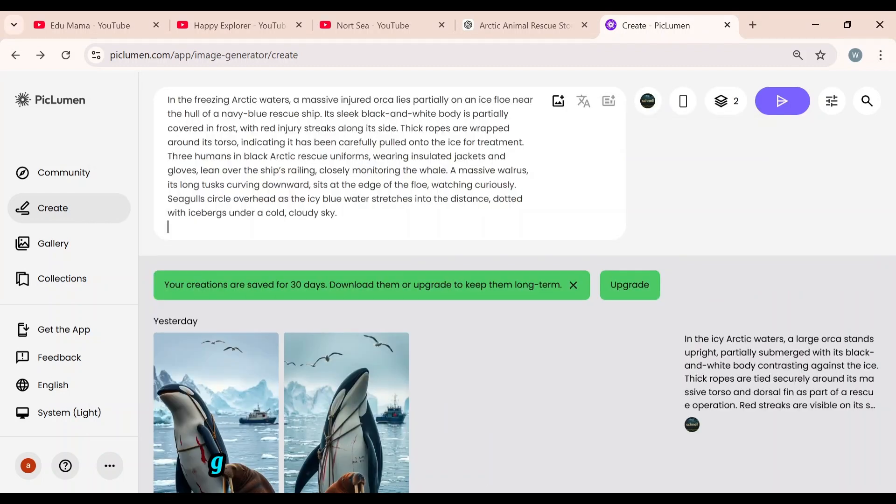
click(781, 100)
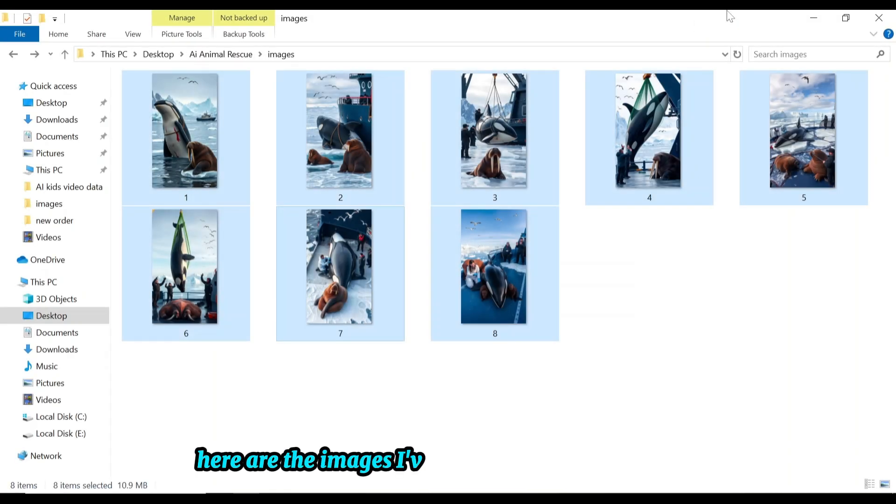
mouse_move(487, 264)
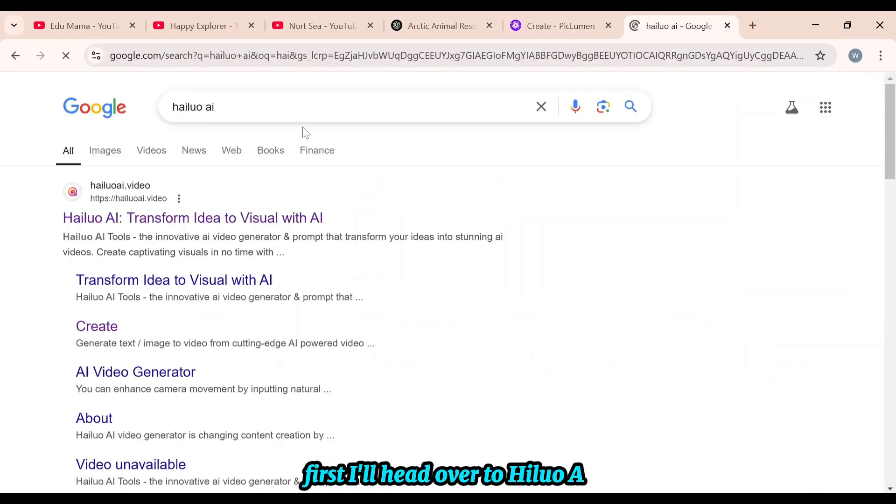
Open the hailuoai.video result from the Google search.
click(193, 218)
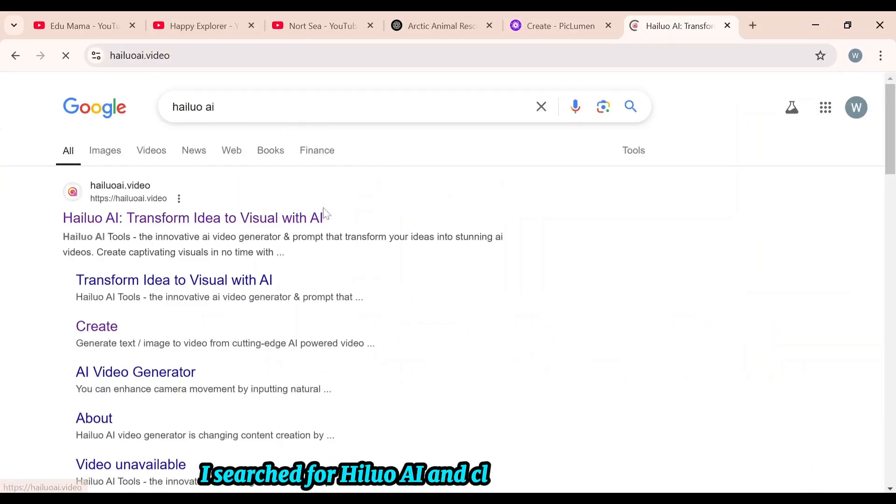
click(192, 218)
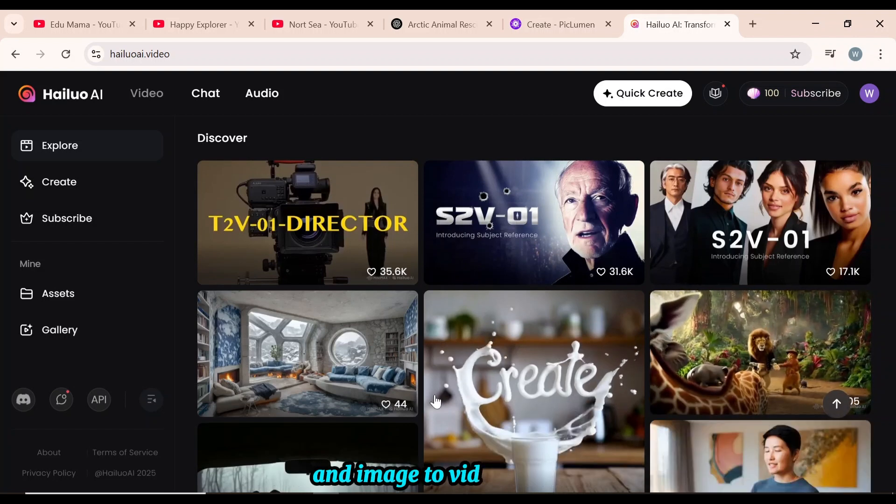
Scroll Hailuo AI's Explore page and choose Try now to create a video.
scroll(down, 3)
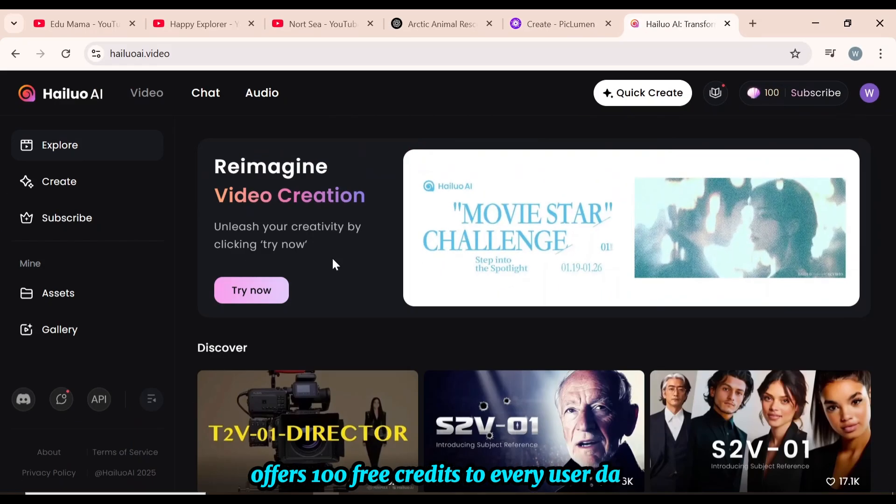
click(252, 290)
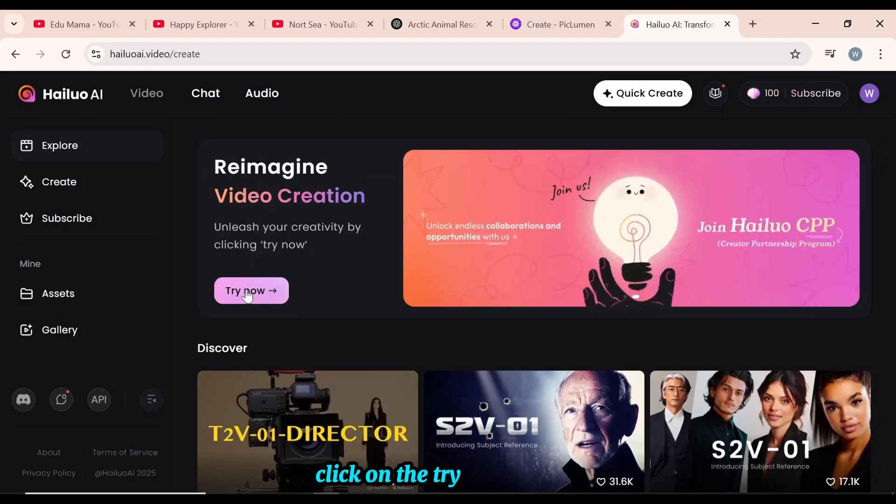
Enter the video workspace and keep the base I2V-01 image-to-video model.
click(251, 290)
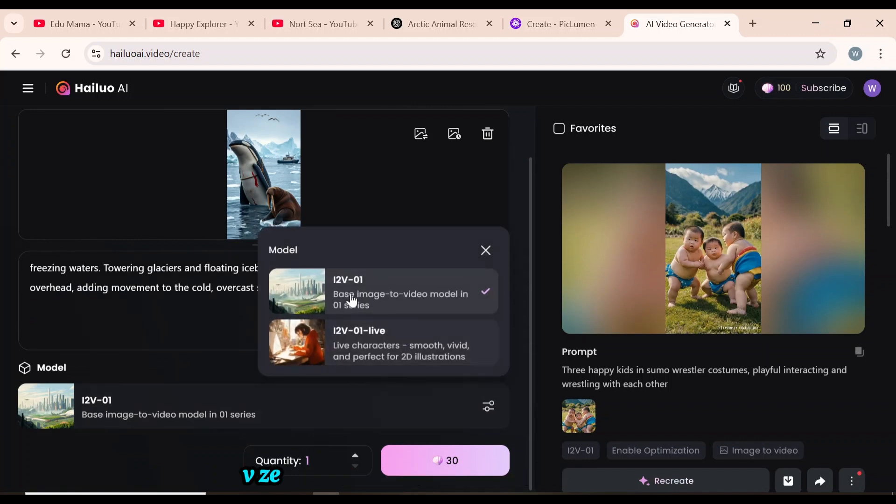
click(485, 250)
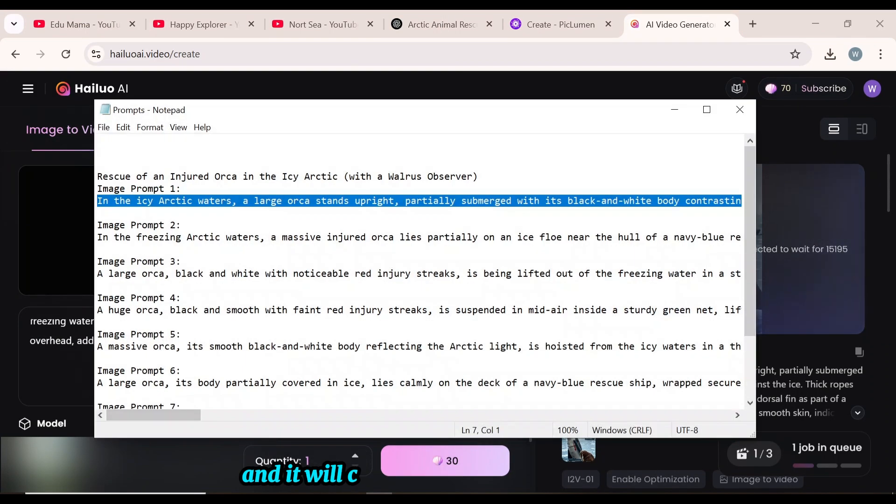
Copy orca prompts 2 and 3 from Notepad, then search for 'runway ml'.
click(739, 109)
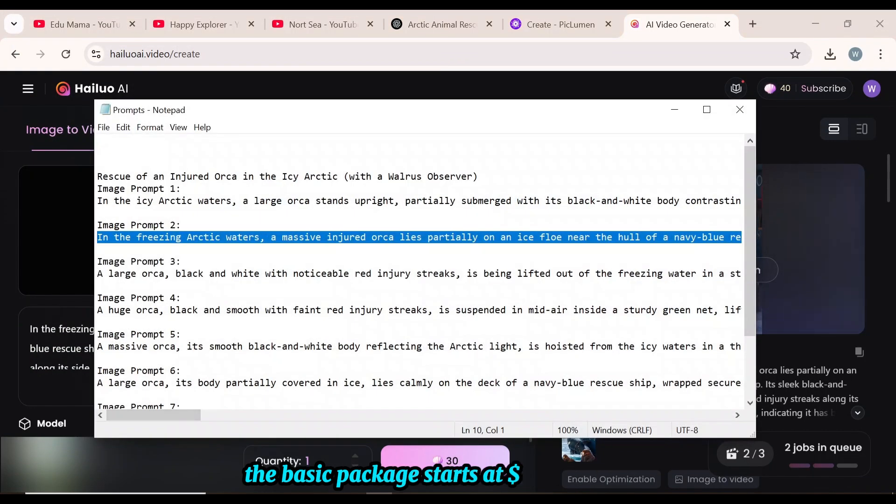
click(739, 109)
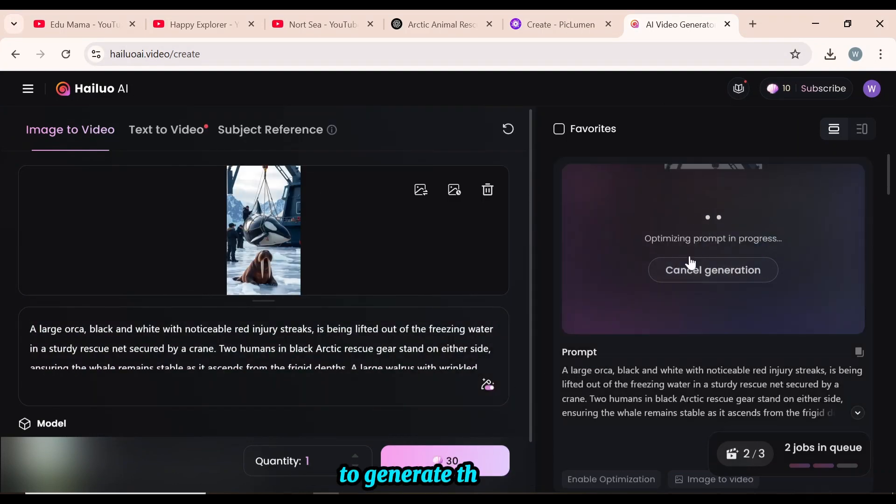
text(runway ml)
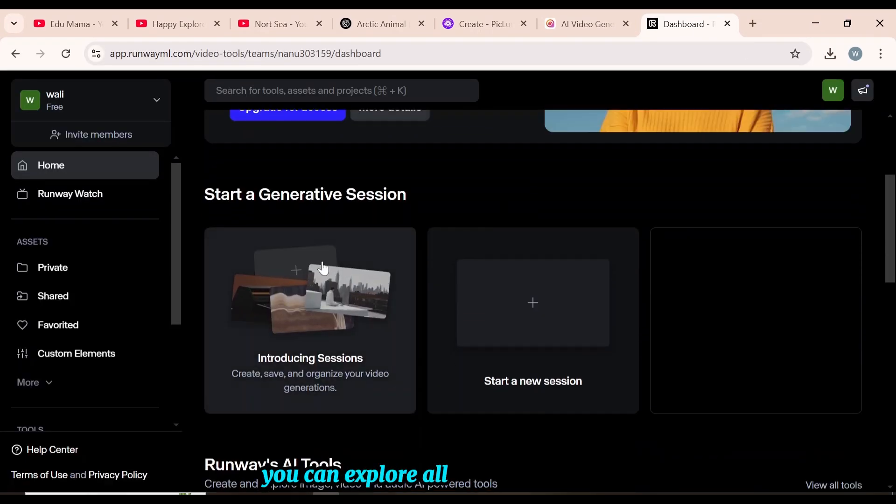
Scroll down the Runway dashboard to the 'Start a Generative Session' section.
scroll(down, 3)
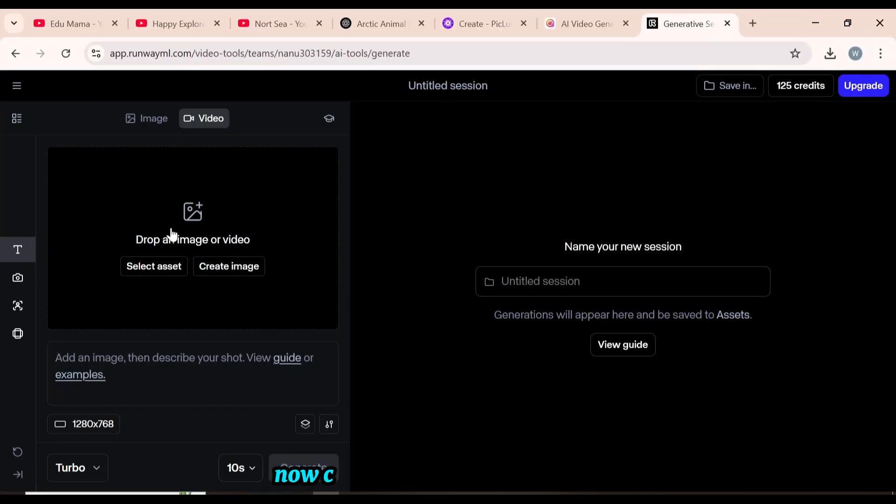
Generate a 5-second Runway video from 1.png with the cold, overcast scene movement prompt.
click(153, 266)
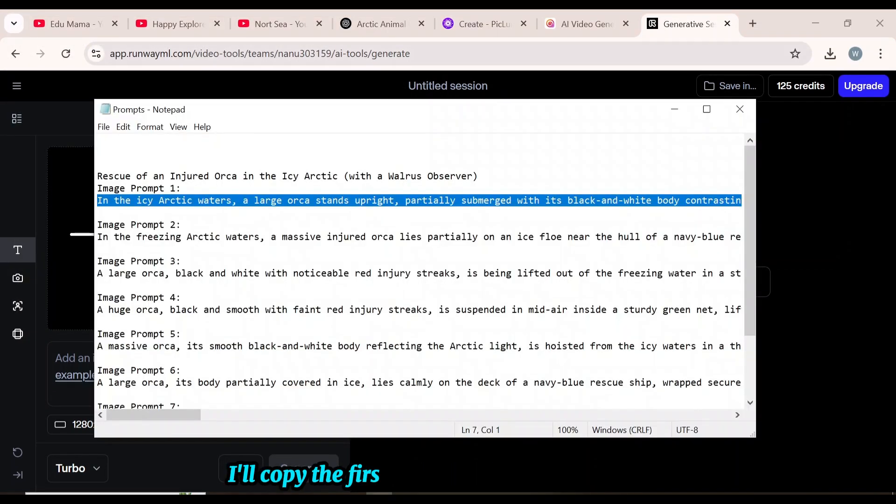
click(739, 109)
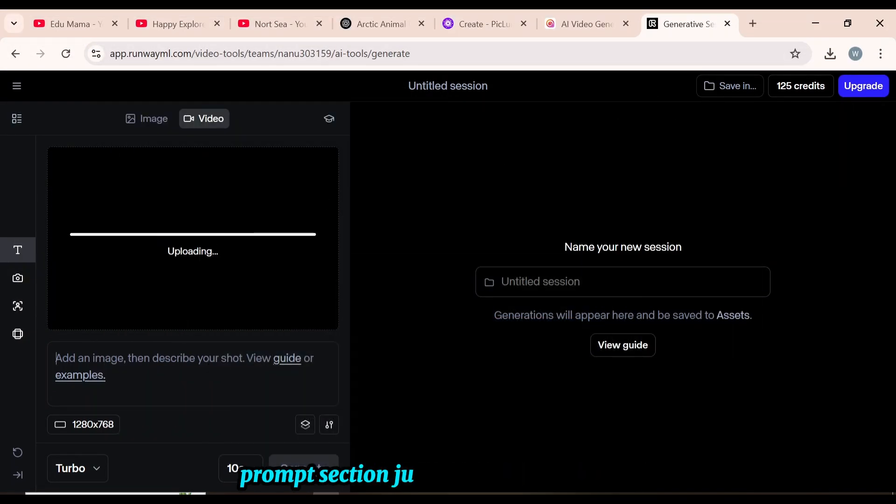
text(adding movement to the cold, overcast scene.)
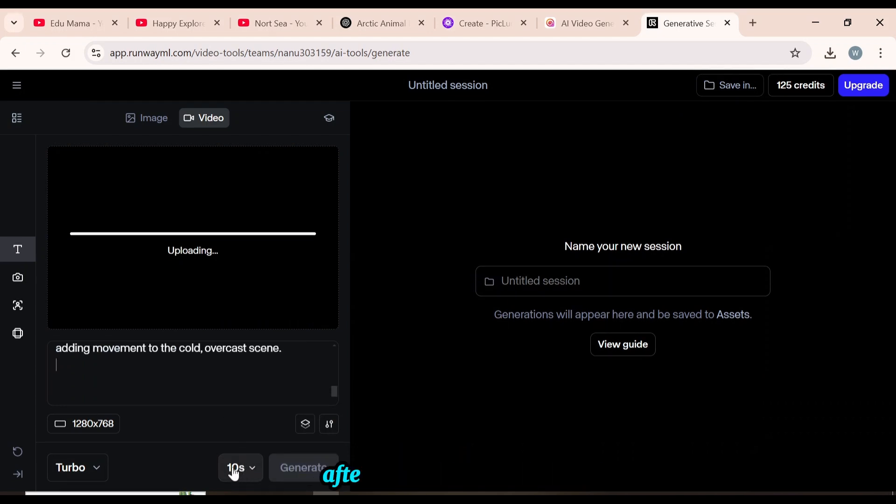
click(236, 467)
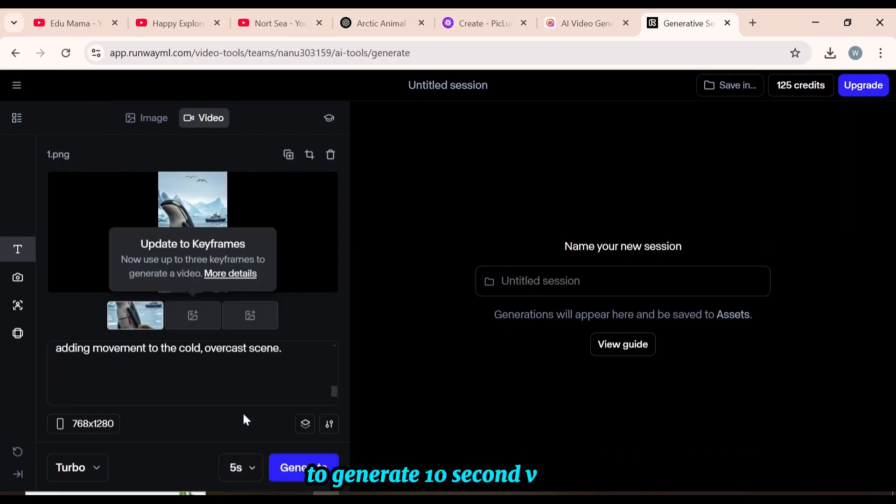
click(304, 469)
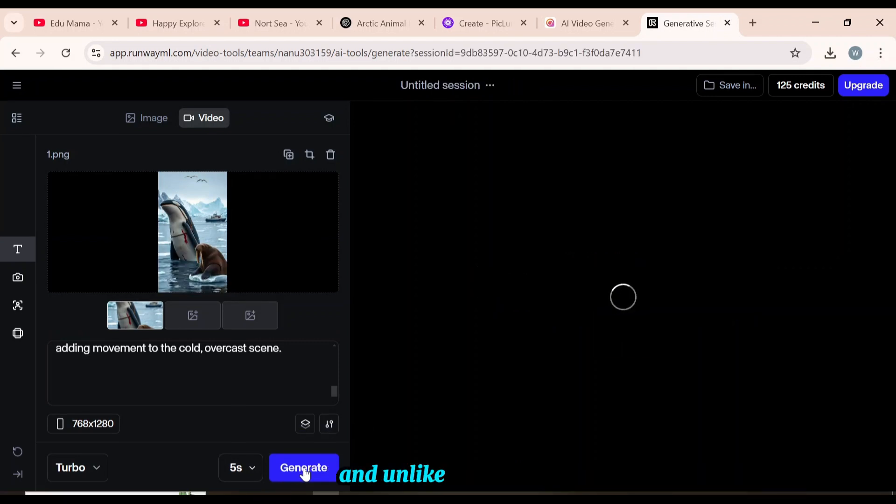
click(303, 468)
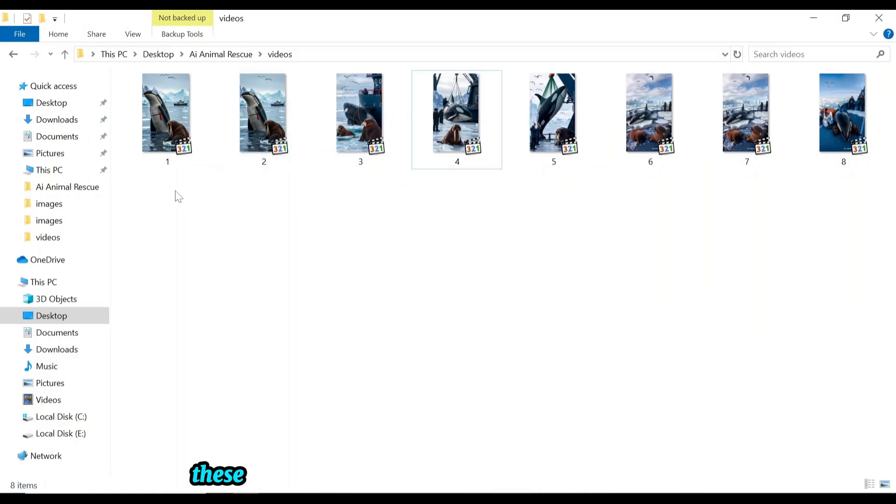
Select every generated rescue video file in the videos folder with Ctrl+A.
key(ctrl+a)
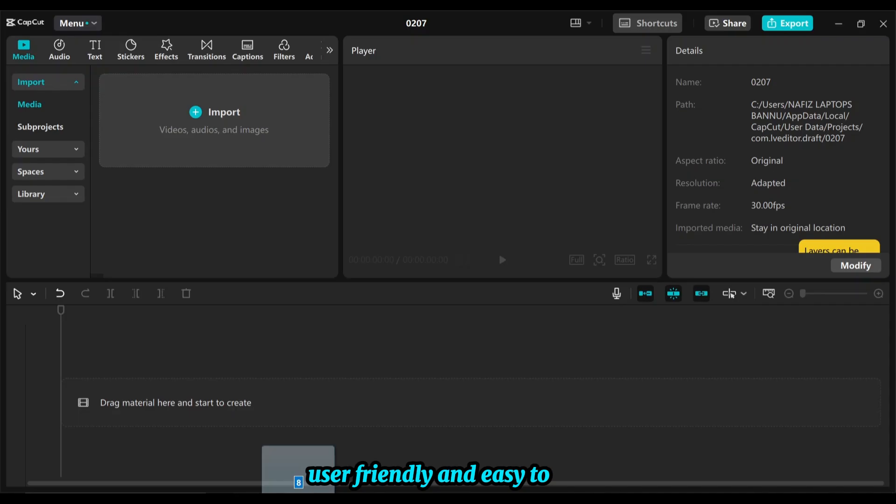
Import the eight orca clips into CapCut's media panel and scroll down to the timeline.
click(215, 112)
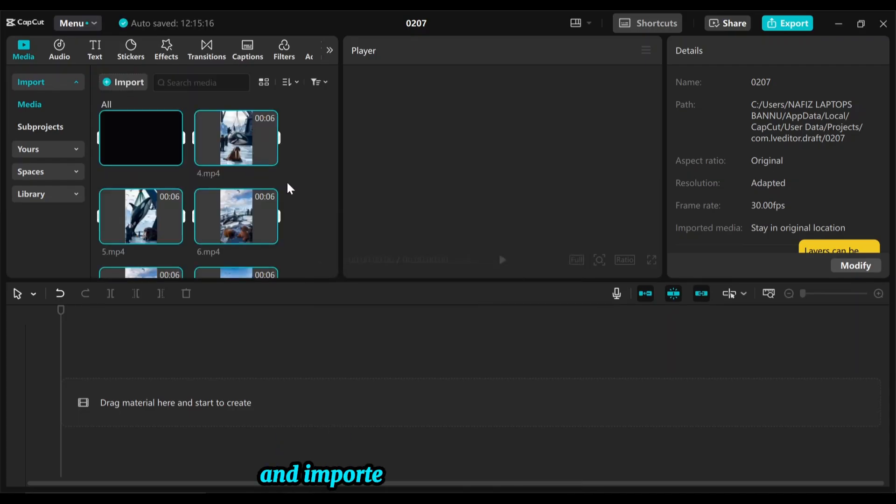
scroll(down, 3)
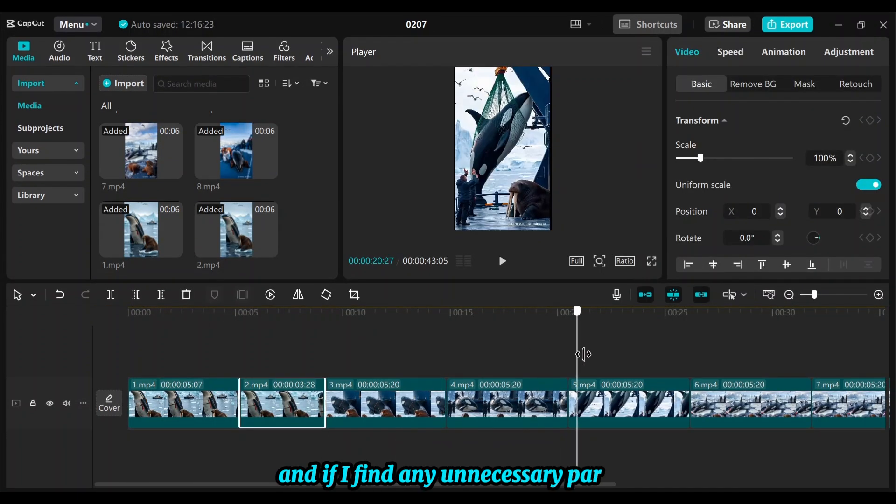
Crop the first and sixth clips to frame the main characters.
click(353, 295)
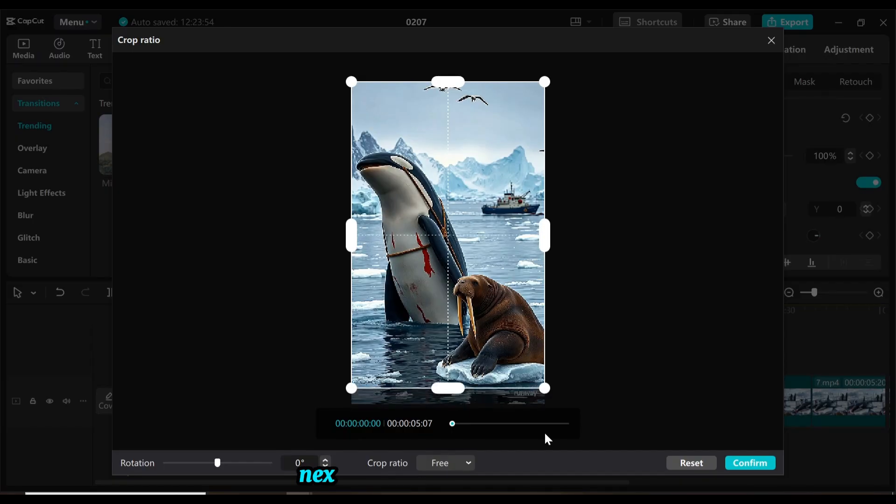
click(749, 463)
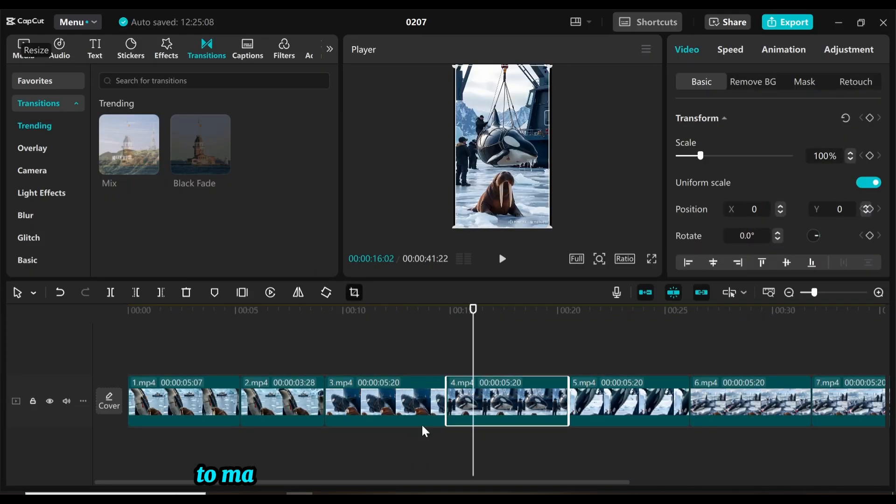
click(354, 292)
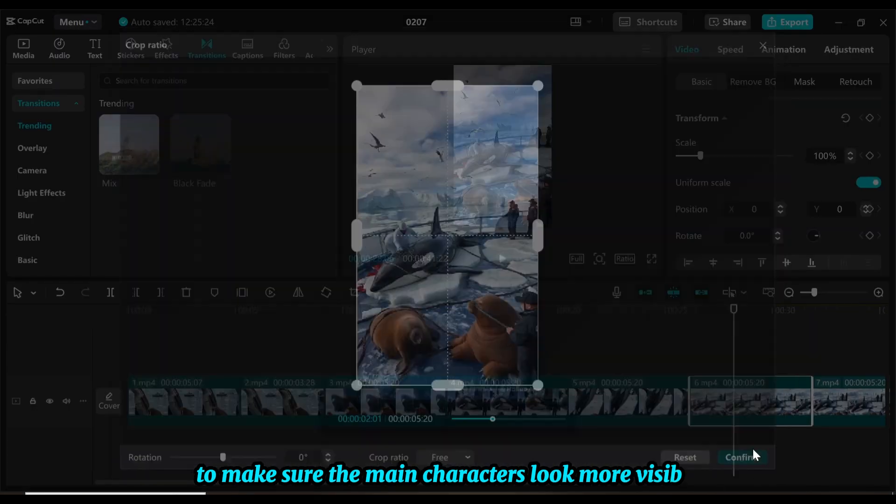
click(743, 457)
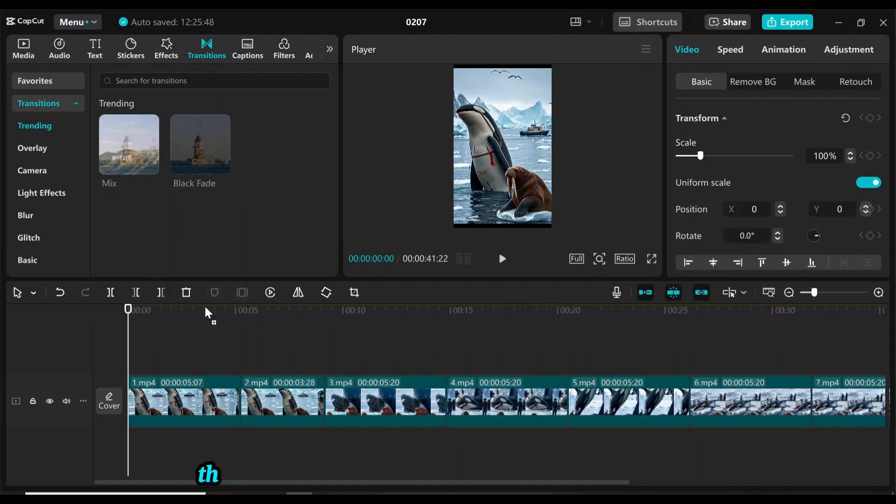
click(446, 402)
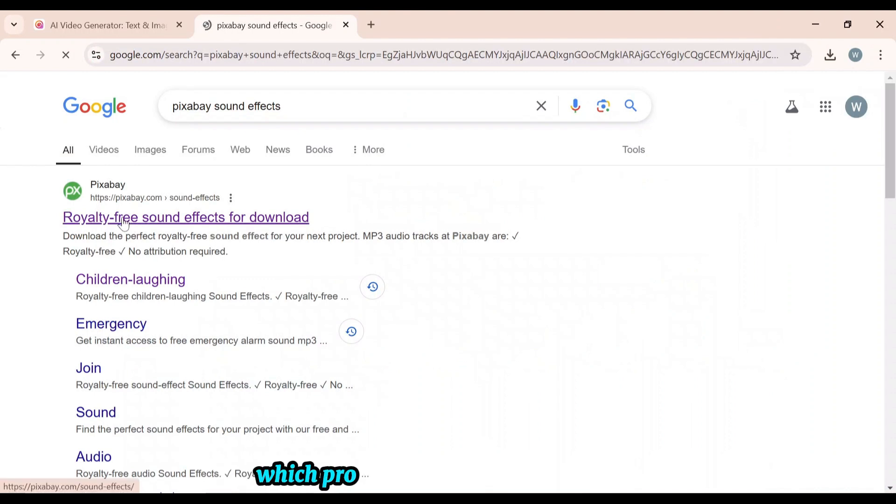
Search Pixabay sound effects for 'ocean' and download 'Gentle ocean waves birdsong and gull'.
click(185, 217)
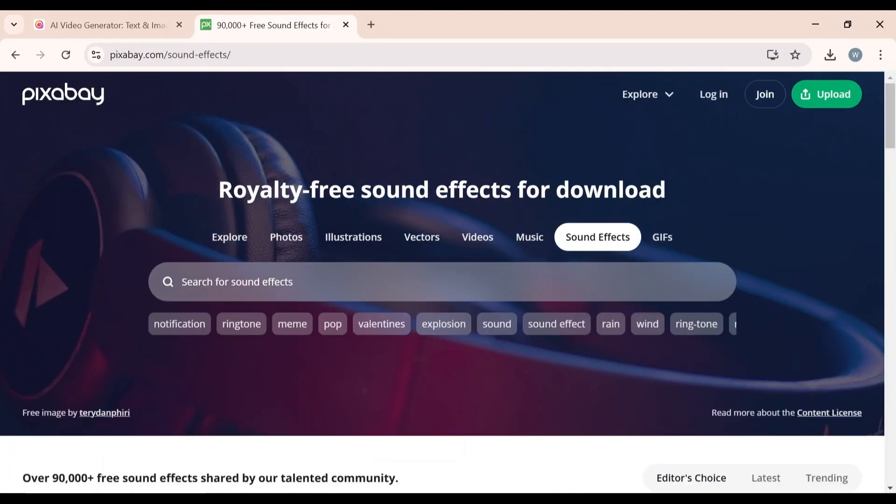
click(440, 281)
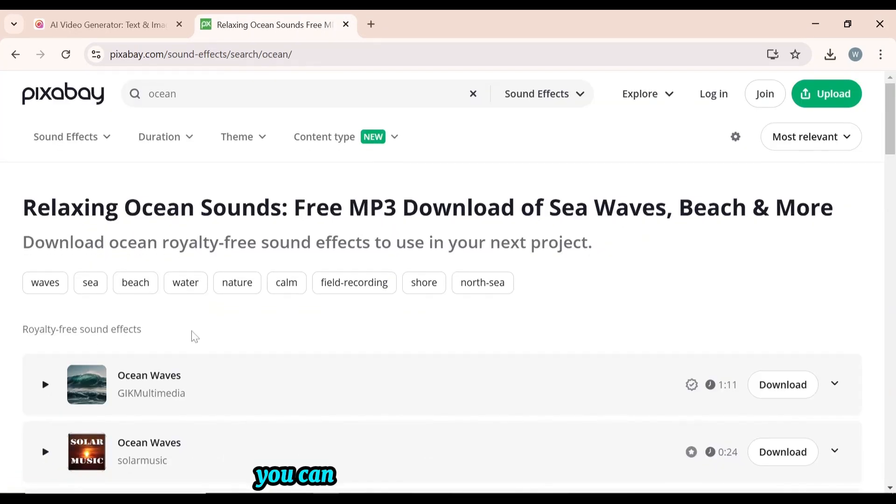
scroll(down, 3)
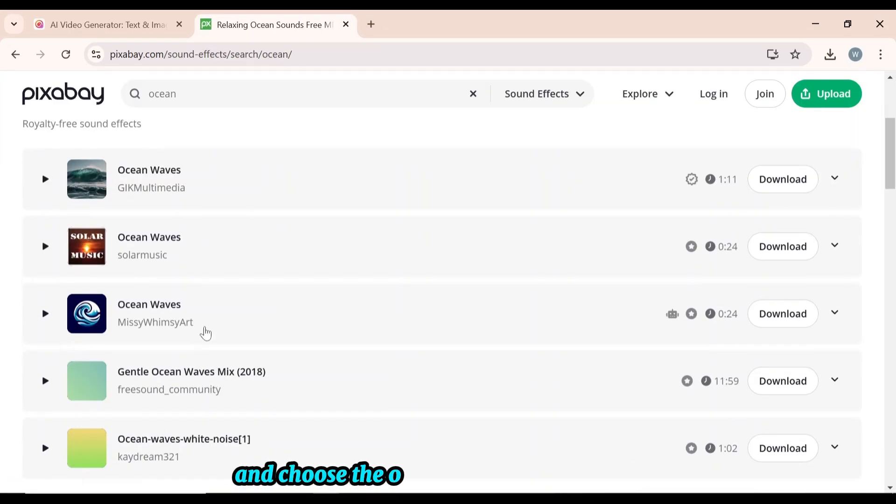
scroll(down, 3)
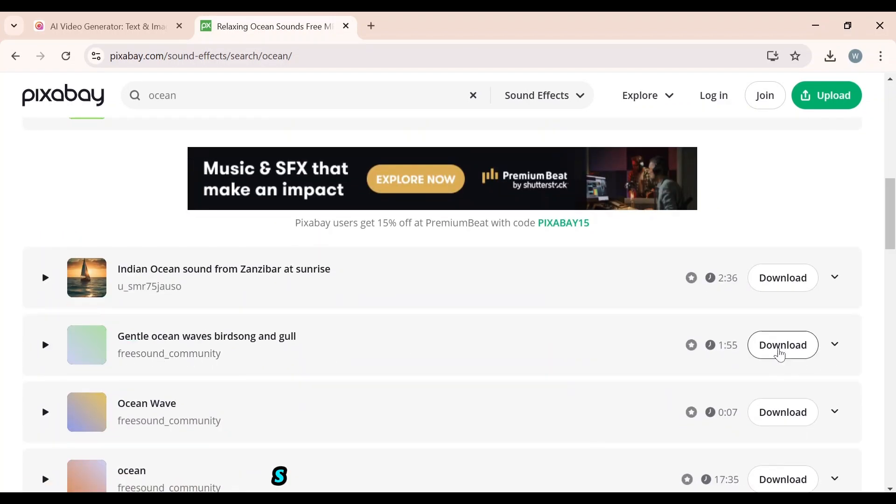
click(285, 95)
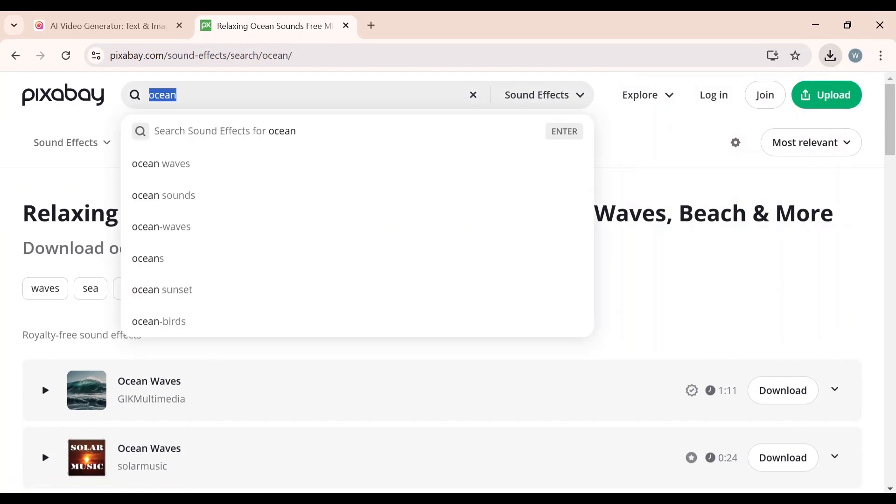
Preview and download the 'boat crane' sound, then search Pixabay for 'sea gulls'.
text(boat crane)
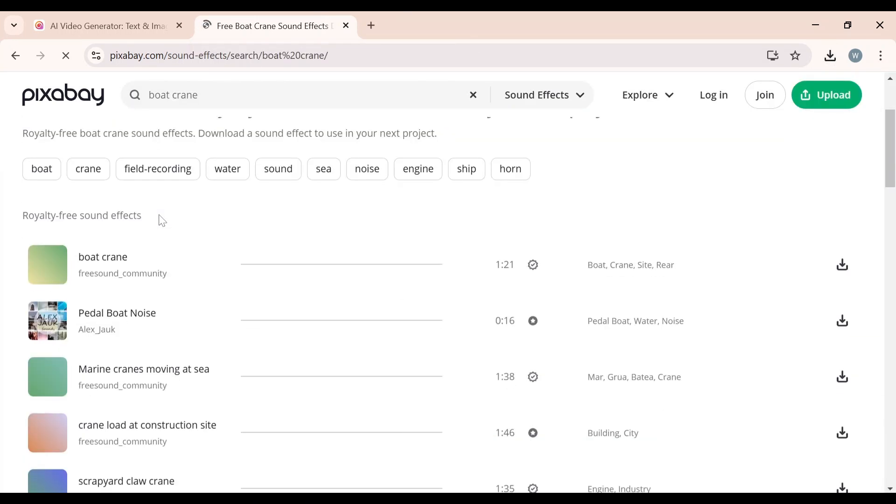
click(48, 262)
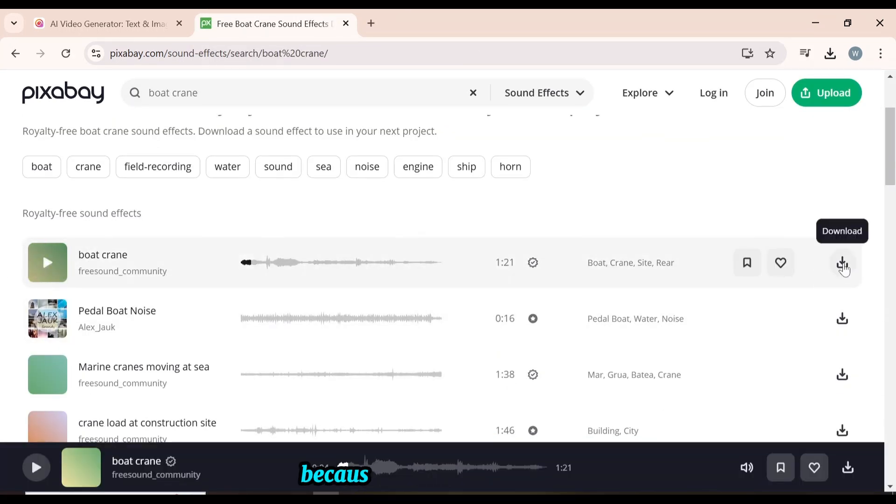
click(843, 262)
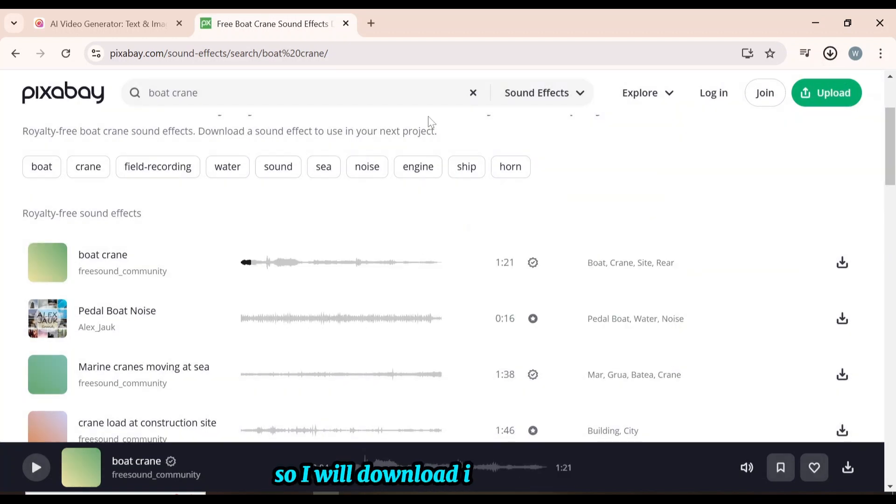
text(sea gulls)
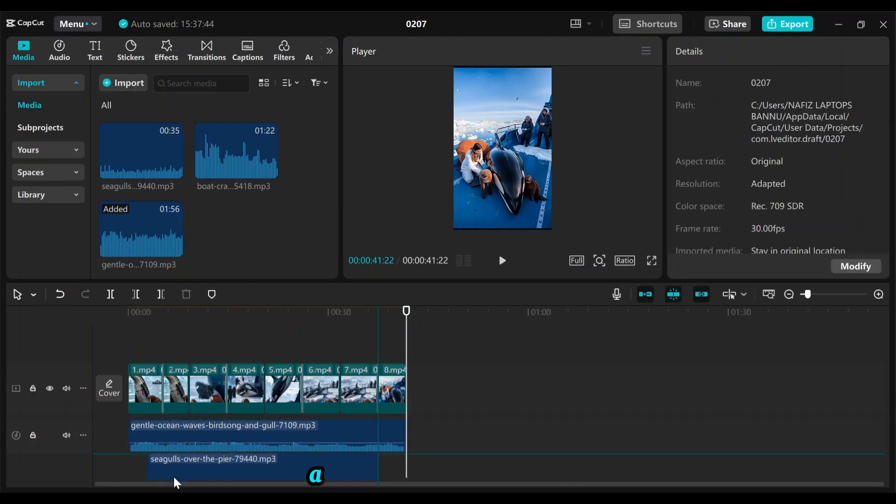
Add the boat crane sound to the timeline and export the 42-second video as 1080p MP4.
click(181, 462)
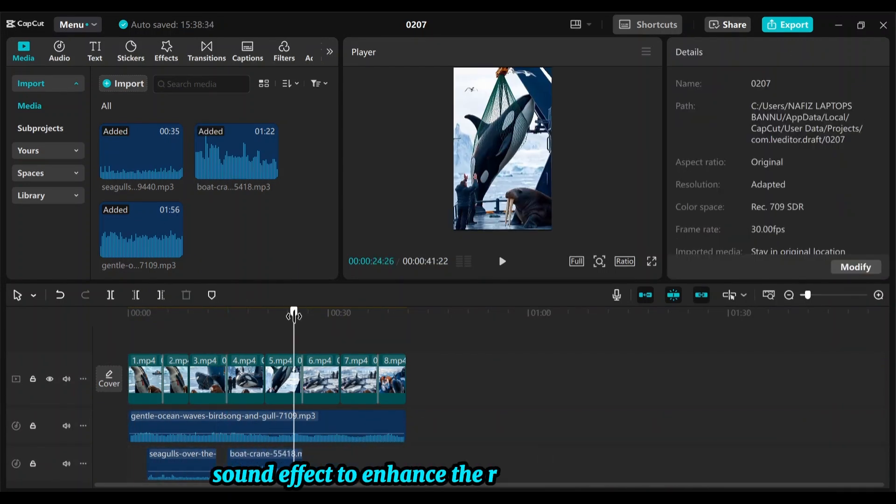
click(794, 24)
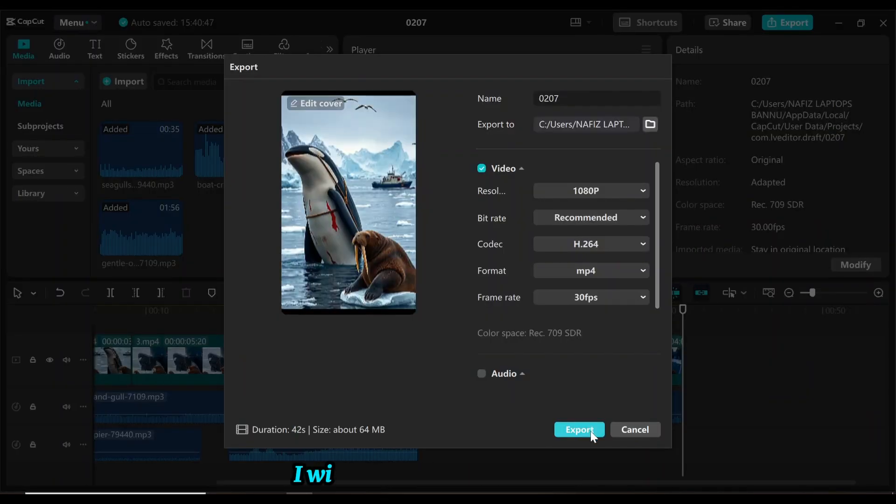
click(579, 430)
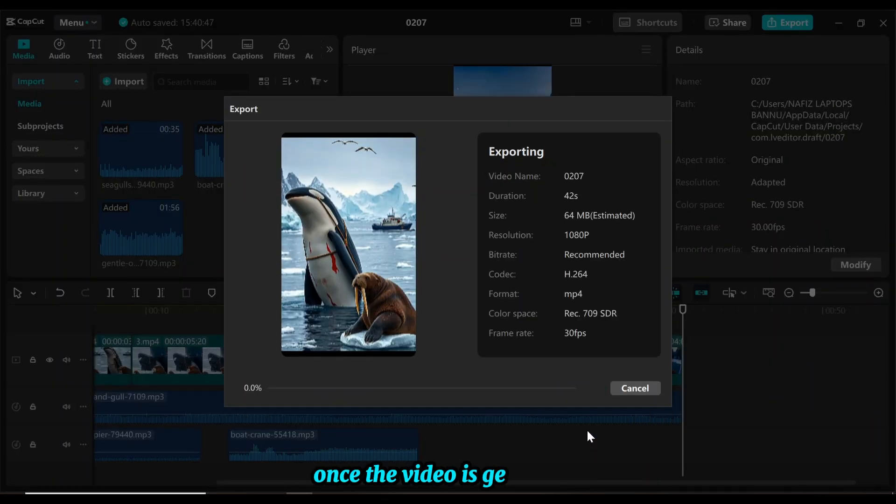